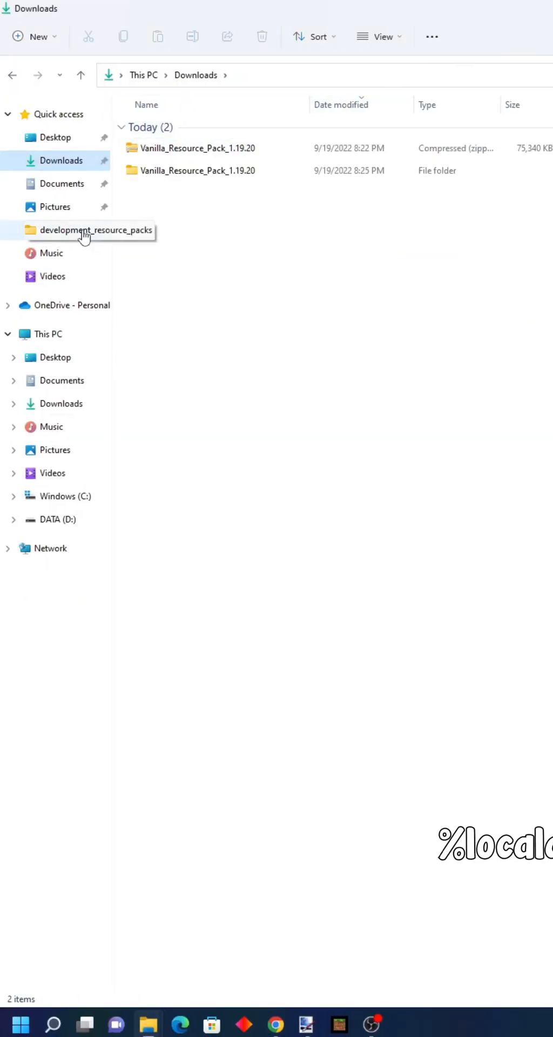
Step: Create and enter a new textures folder inside development_resource_packs
left_click(96, 229)
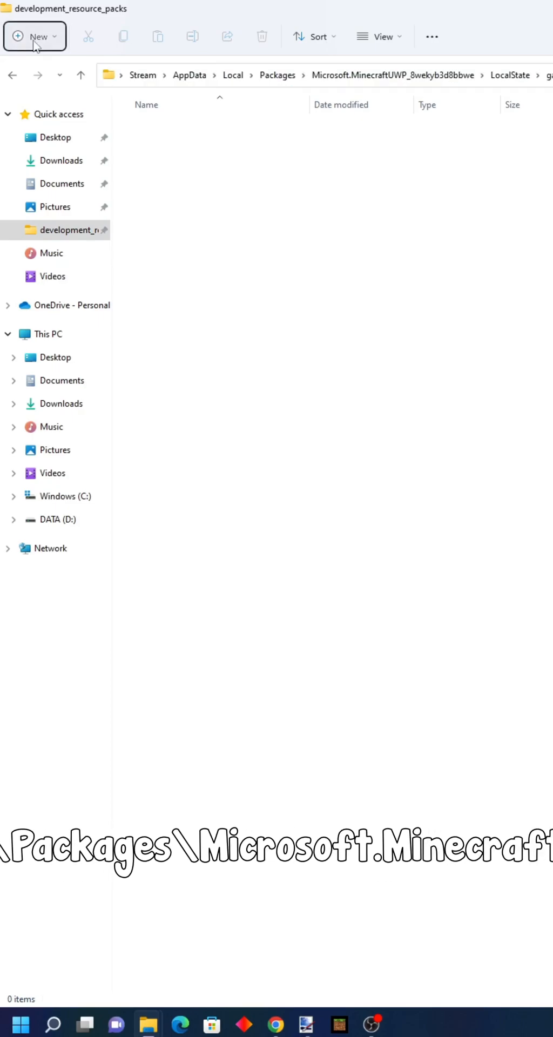
left_click(33, 36)
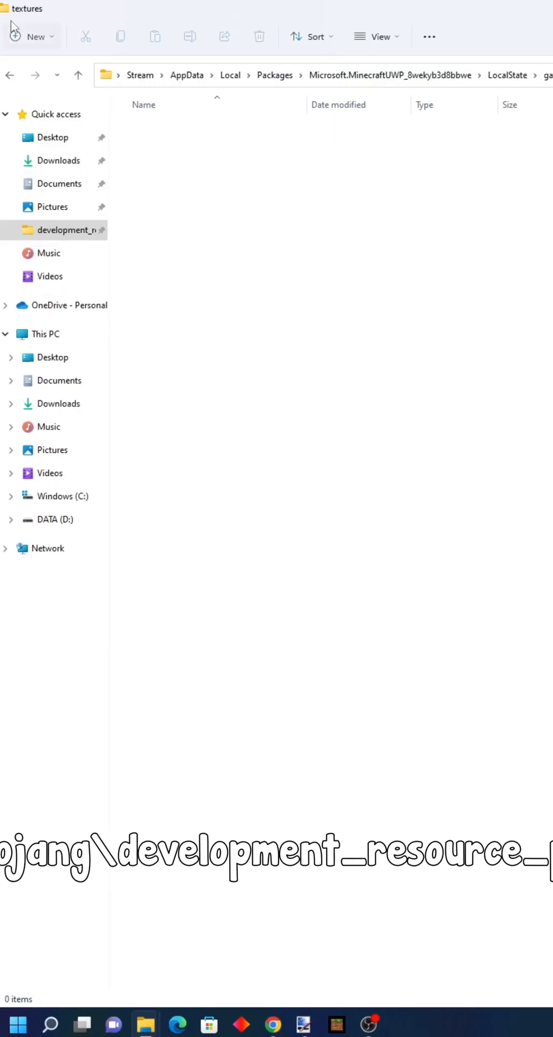
left_click(60, 160)
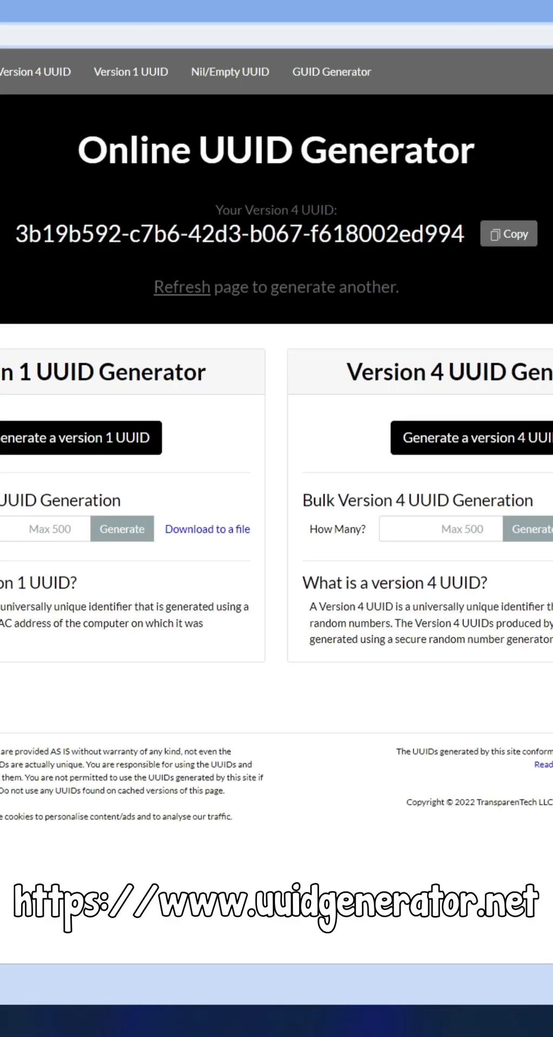
Step: Copy the generated Version 4 UUID from uuidgenerator.net for the manifest
left_click(508, 233)
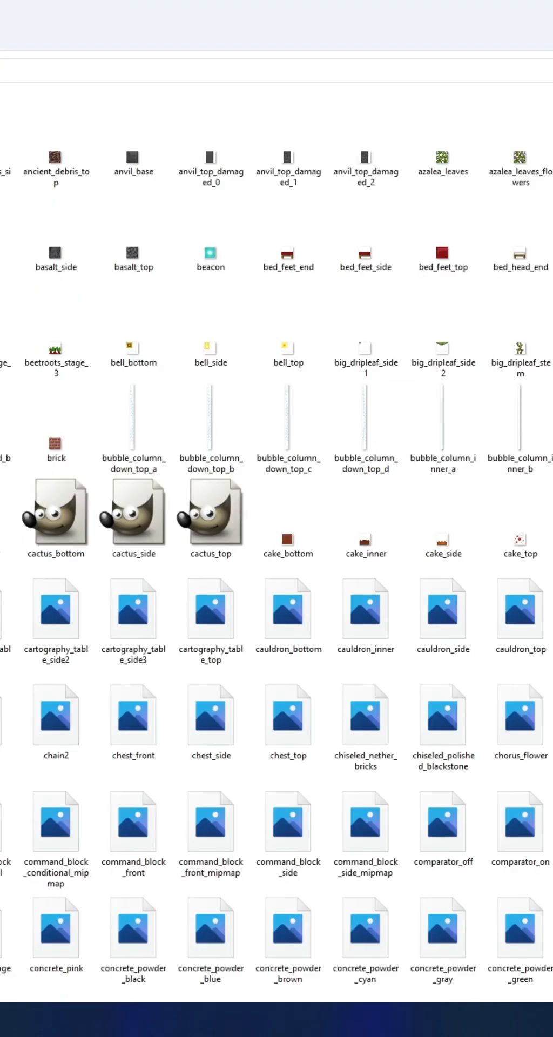
Step: Search for 'oak planks' and bring up actions on the planks_oak image
type("oak planks")
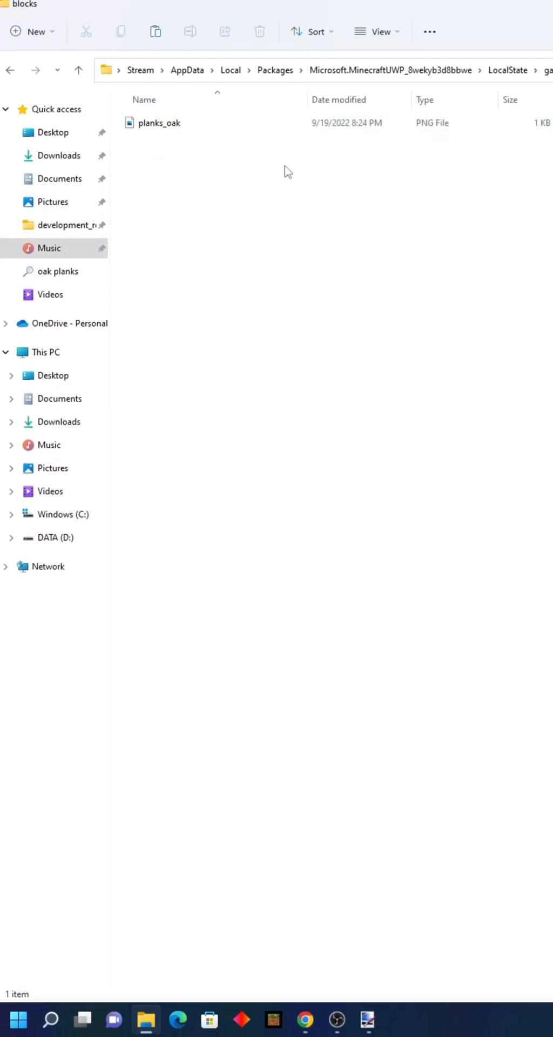
right_click(159, 122)
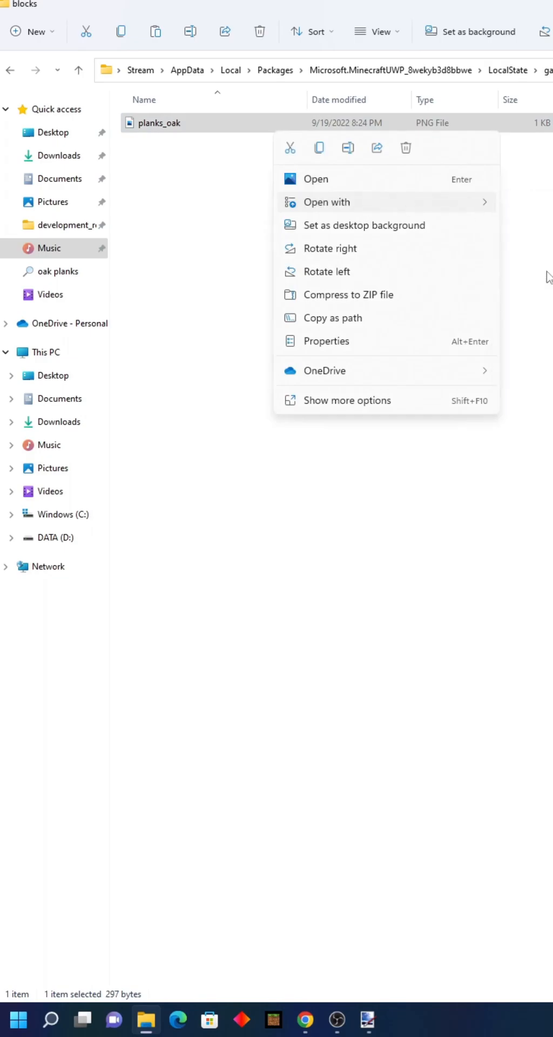